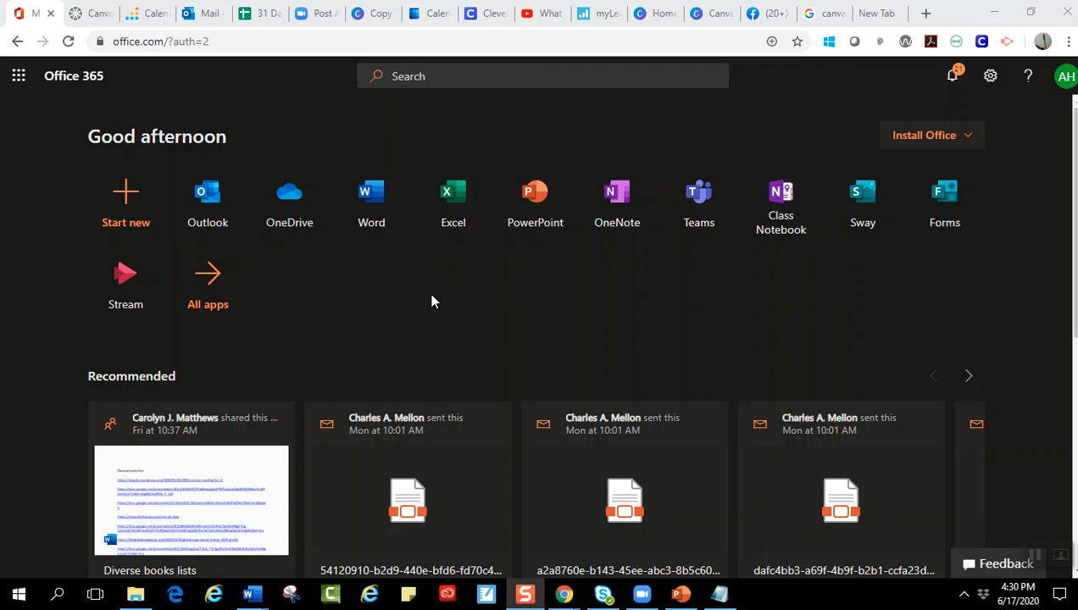
mouse_move(474, 278)
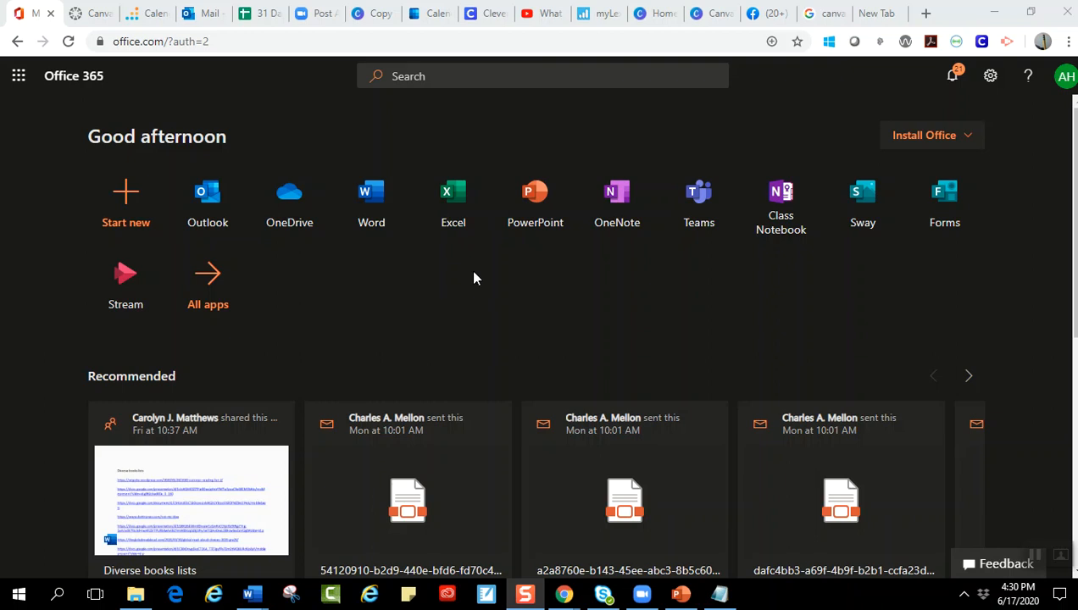
mouse_move(430, 283)
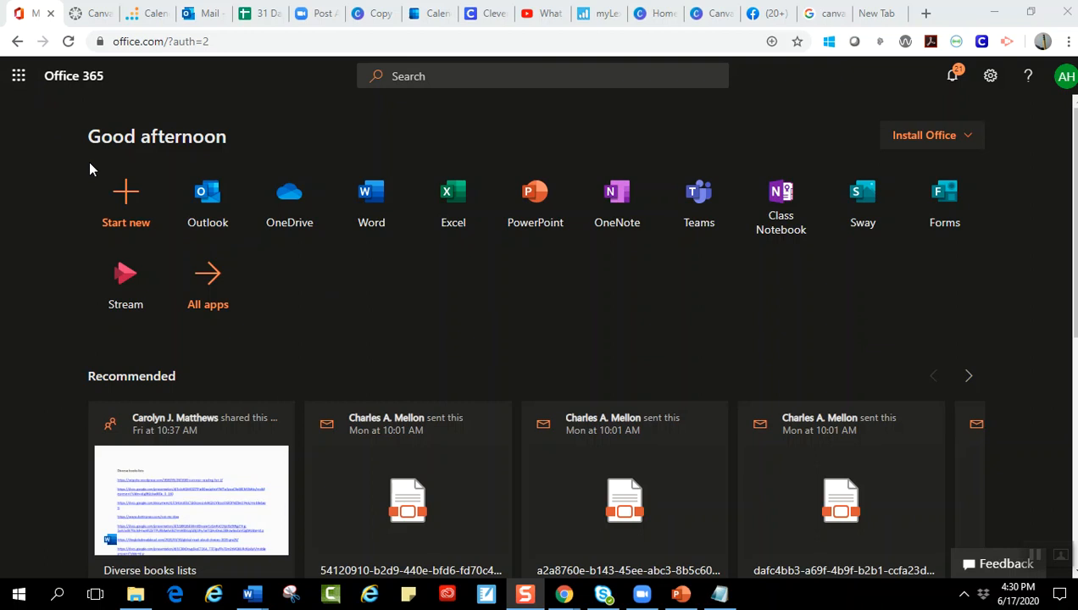
mouse_move(19, 74)
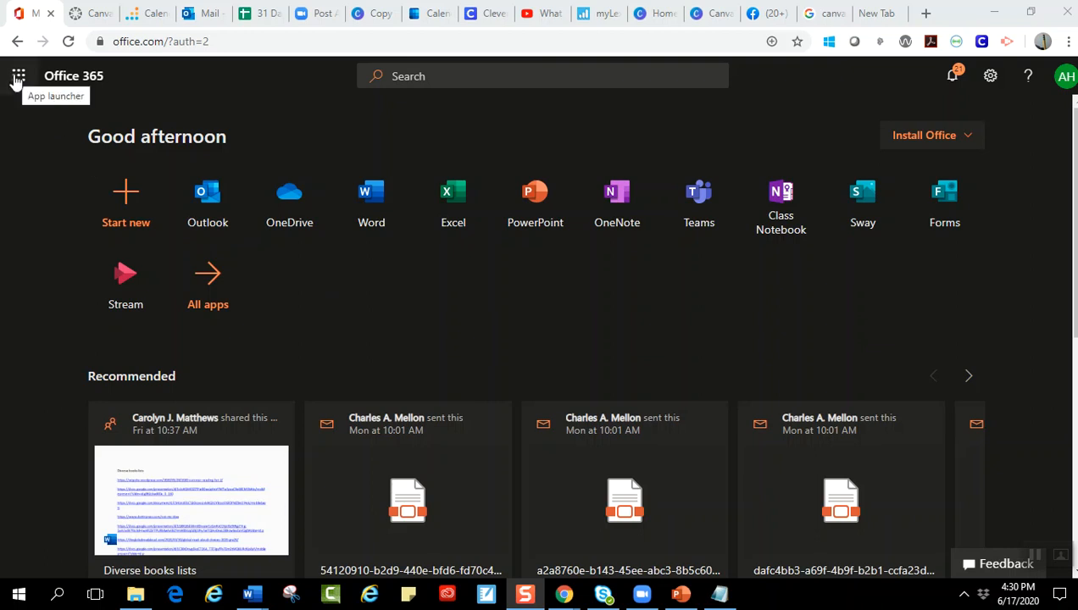
Locate the Canvas app in the full Office 365 app launcher list and show its options
click(19, 75)
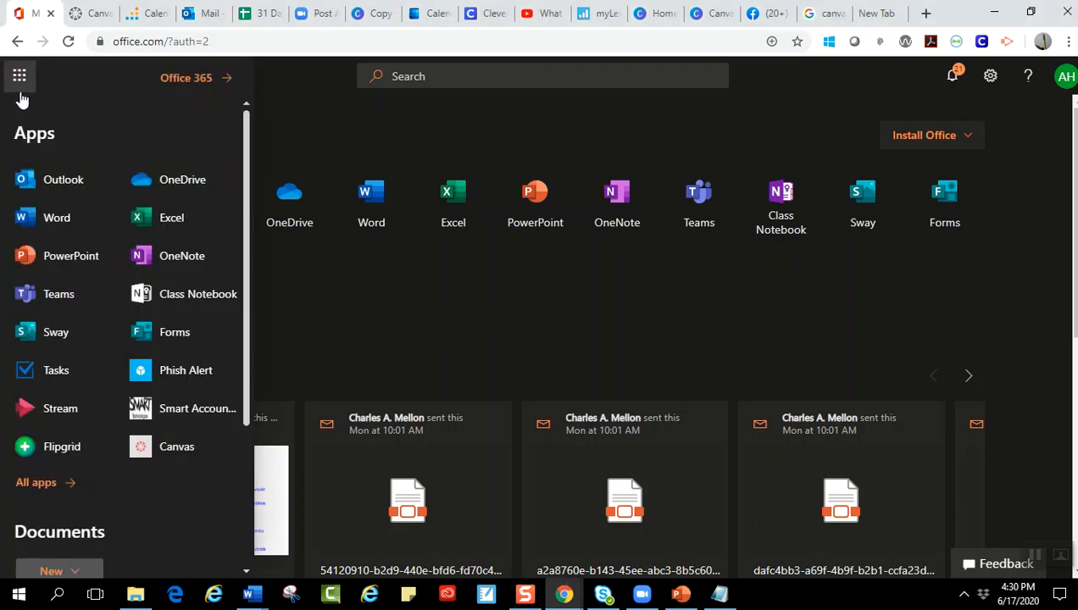
mouse_move(176, 447)
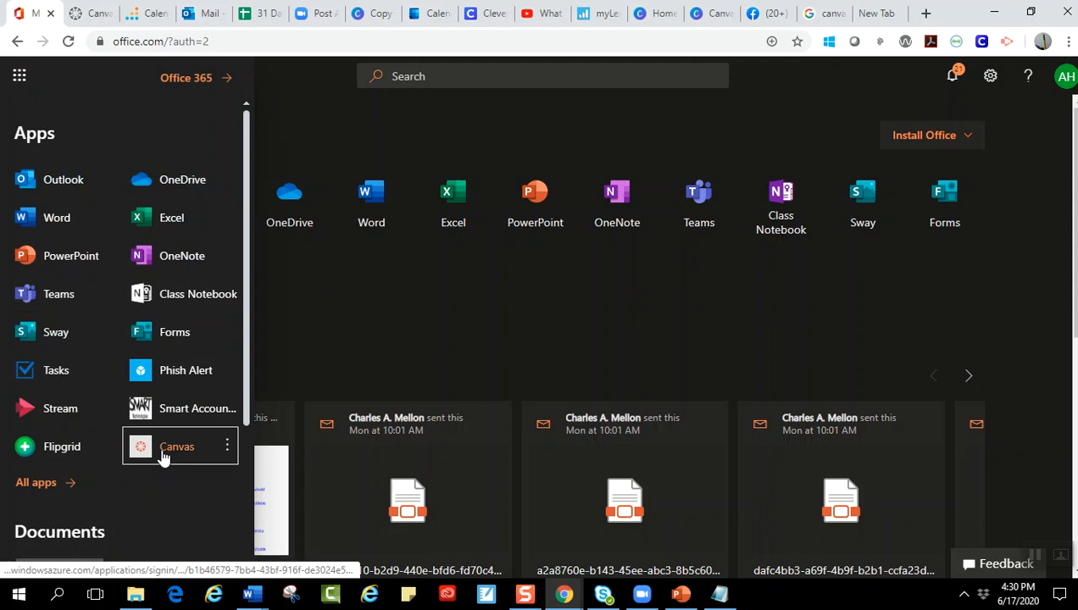
mouse_move(188, 437)
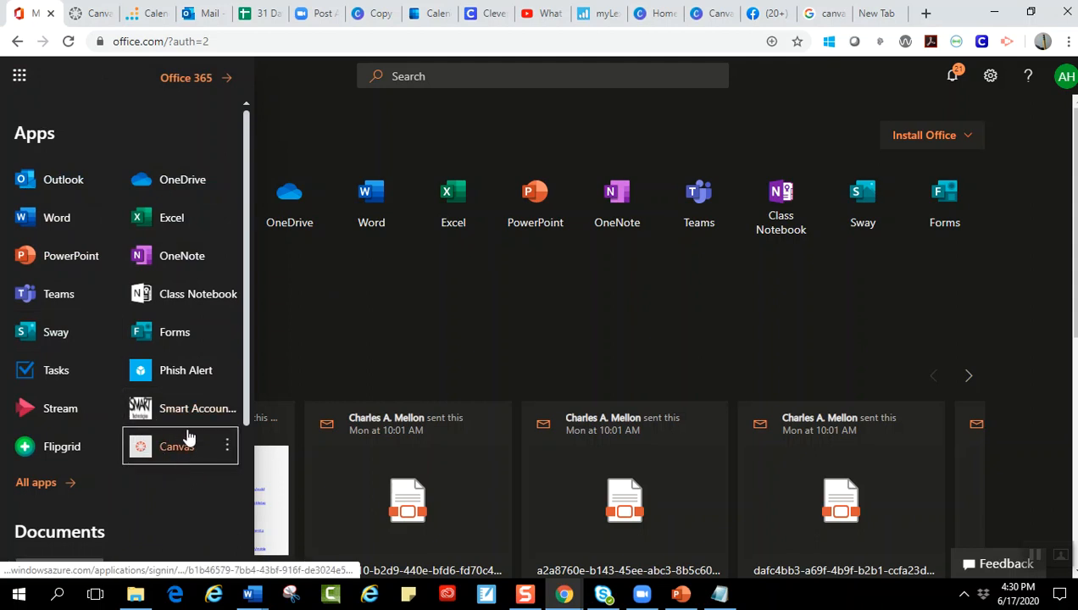
mouse_move(177, 457)
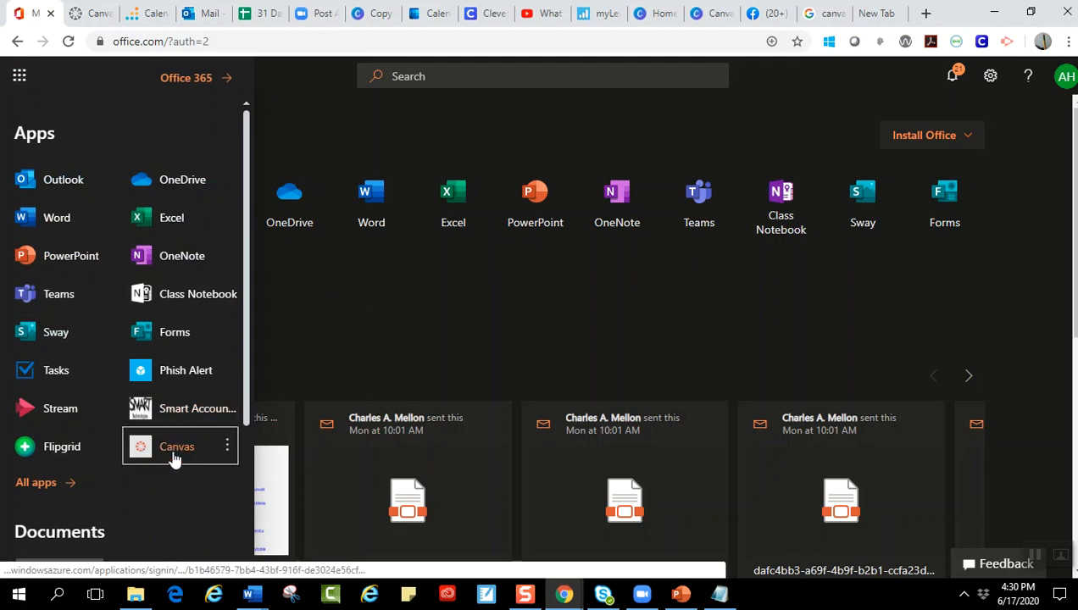
click(35, 482)
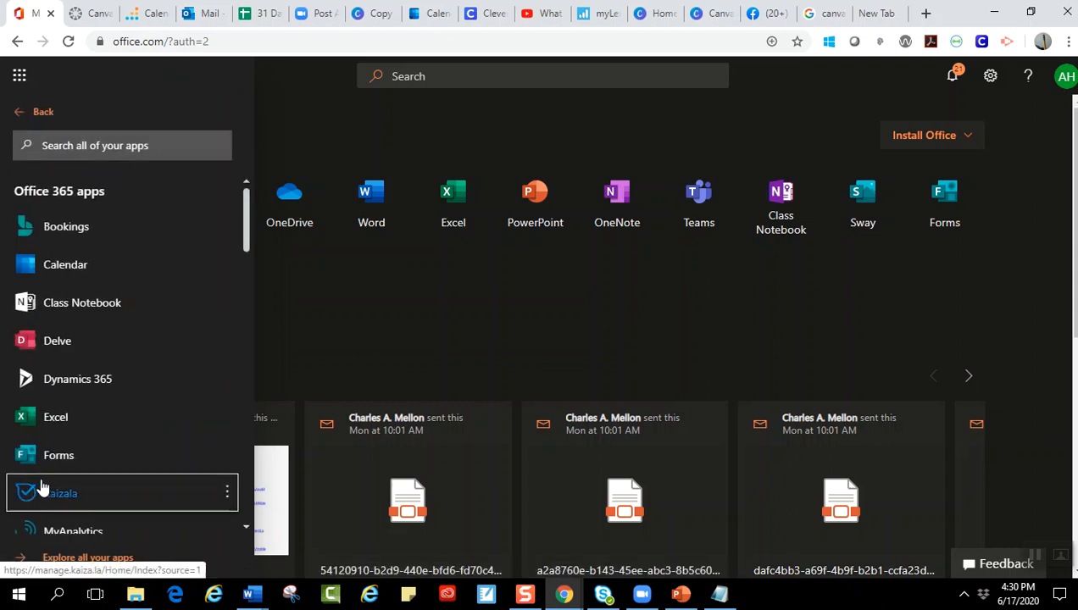
scroll(down, 3)
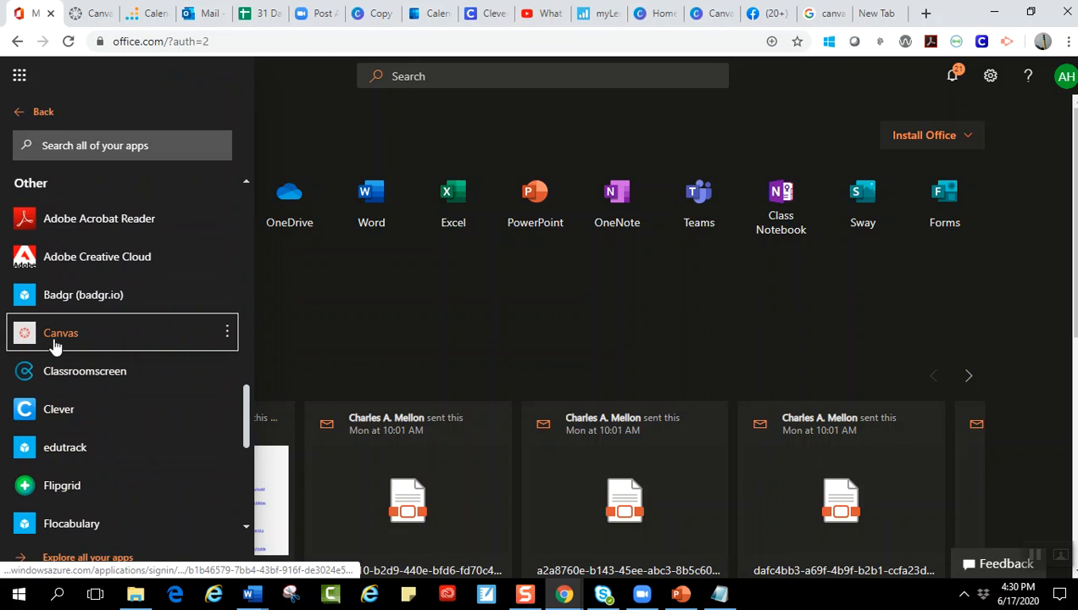
click(227, 332)
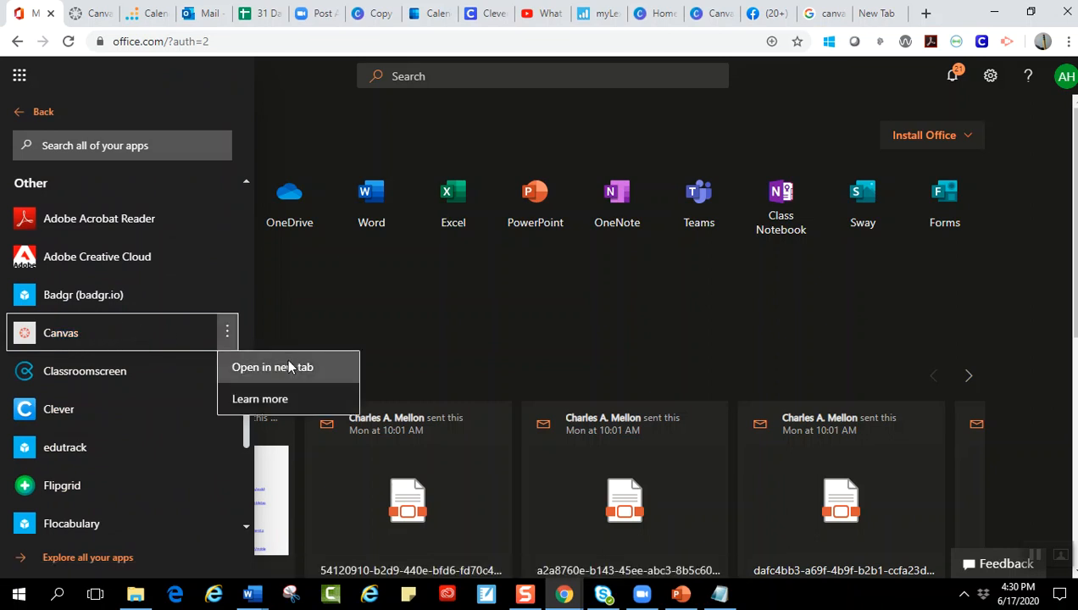
mouse_move(307, 328)
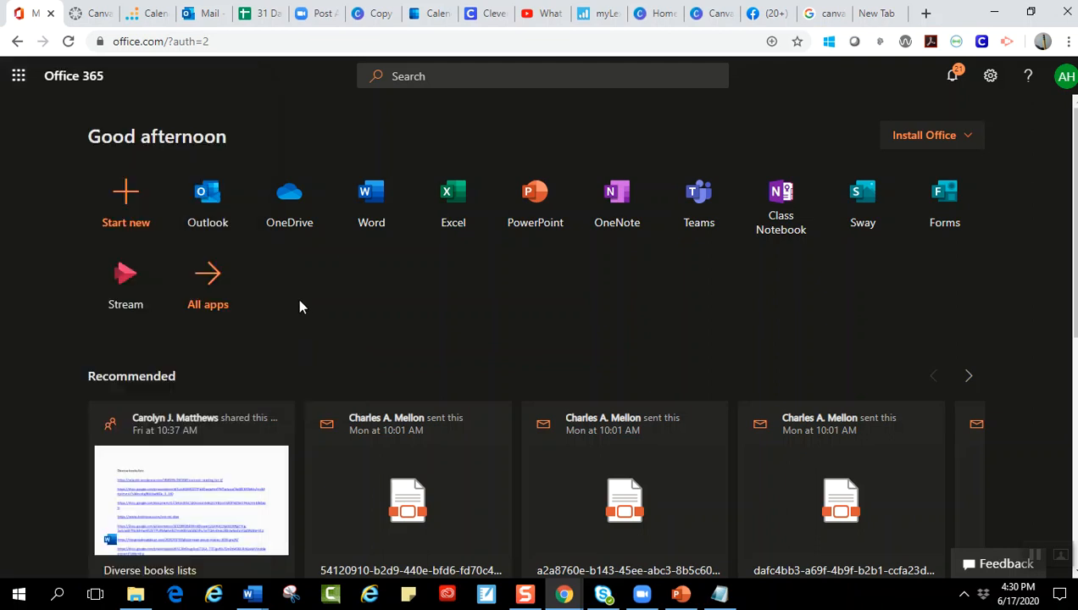
mouse_move(606, 261)
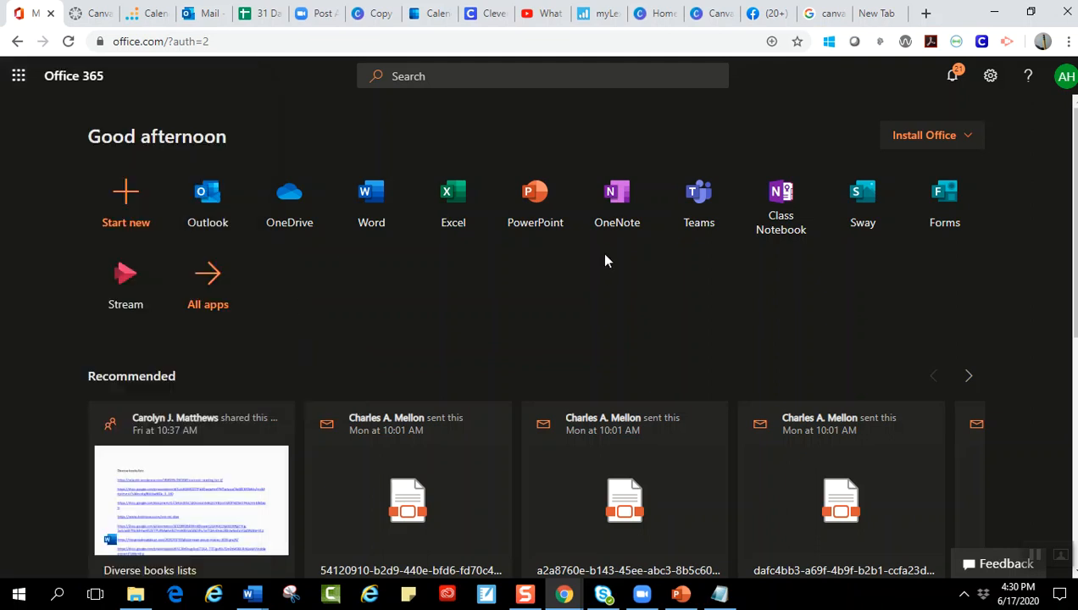
mouse_move(454, 190)
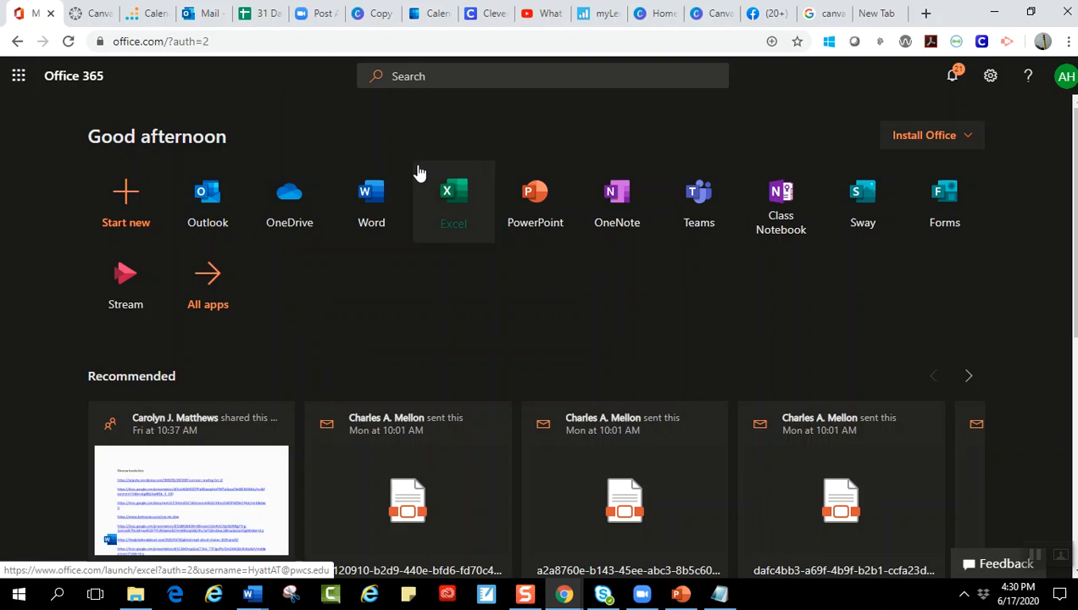
Enter pwcs.edu in a new Chrome tab's address bar, listing district site suggestions
click(485, 14)
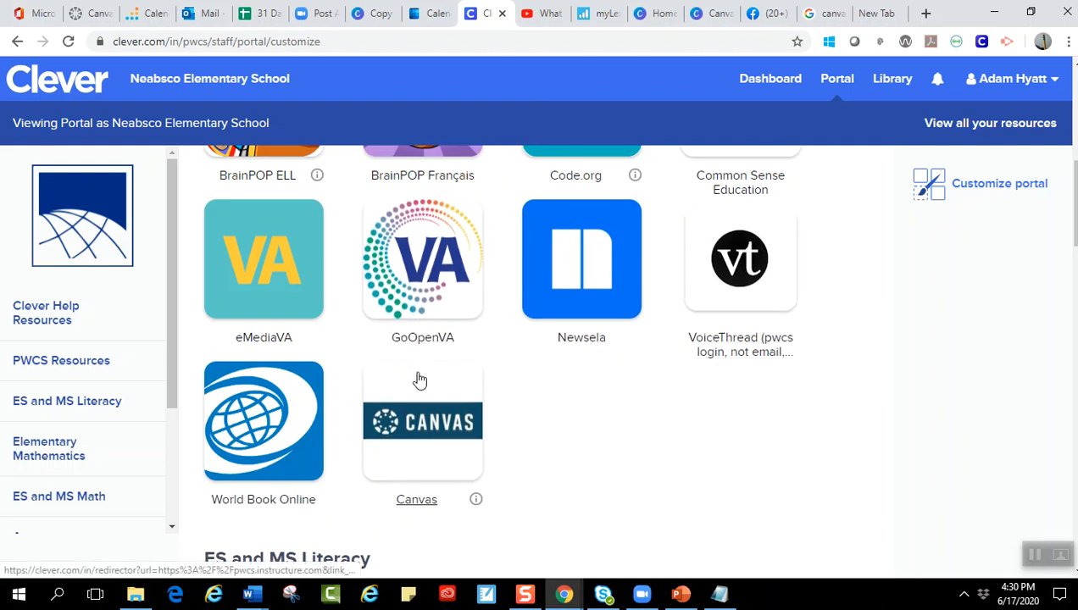
mouse_move(424, 412)
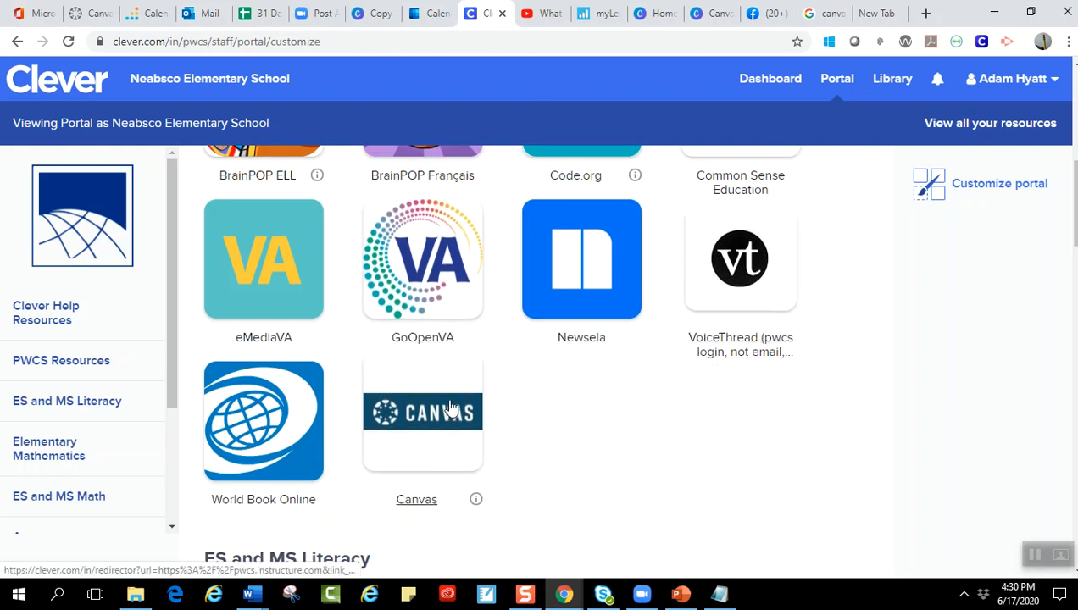
mouse_move(422, 412)
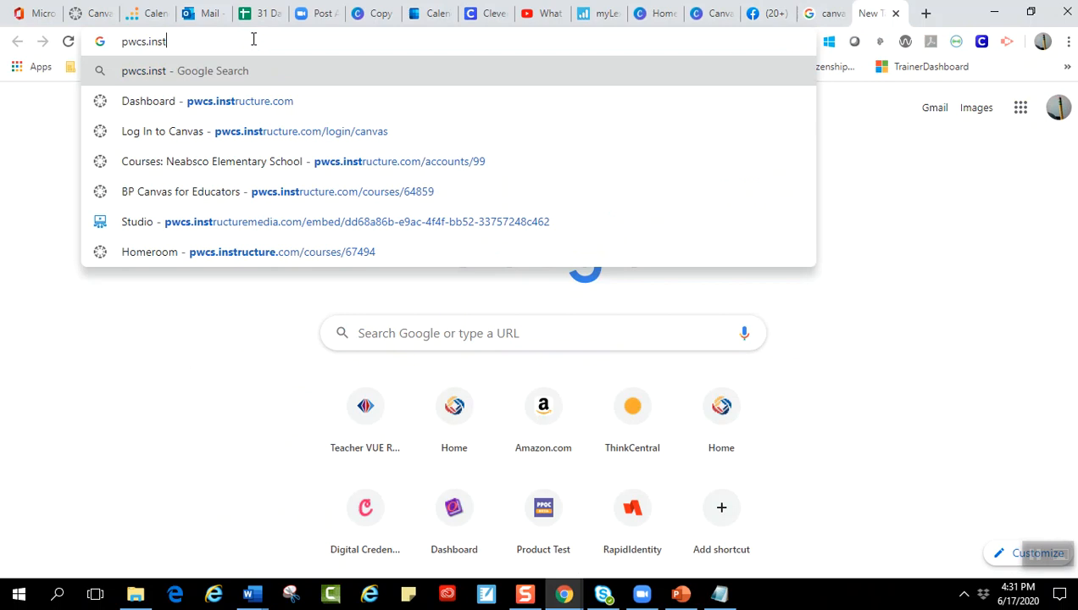
text(pwcs.edu)
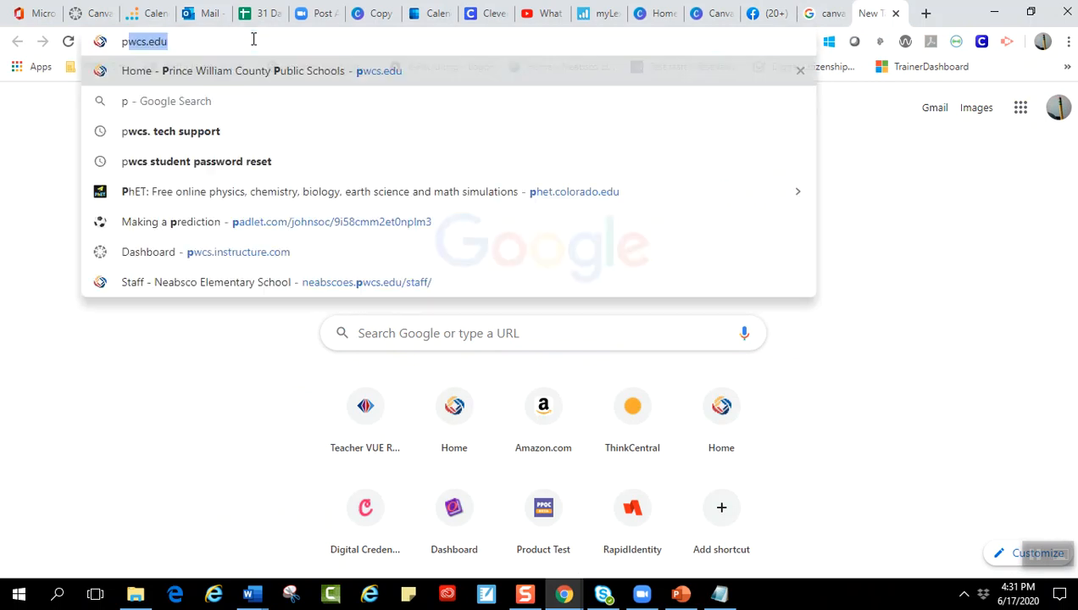